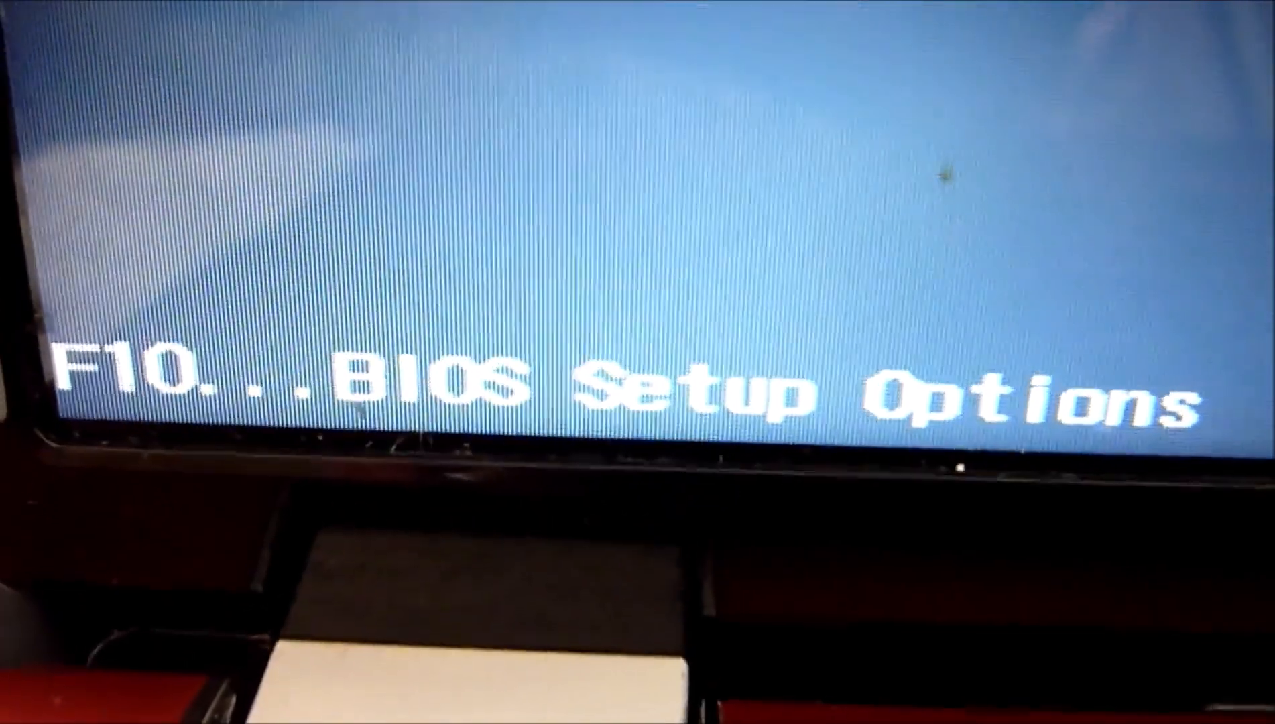
Enter BIOS setup with F10 and view the Boot Order with USB CD/DVD ROM Drive first.
{"action": "key", "text": "F10"}
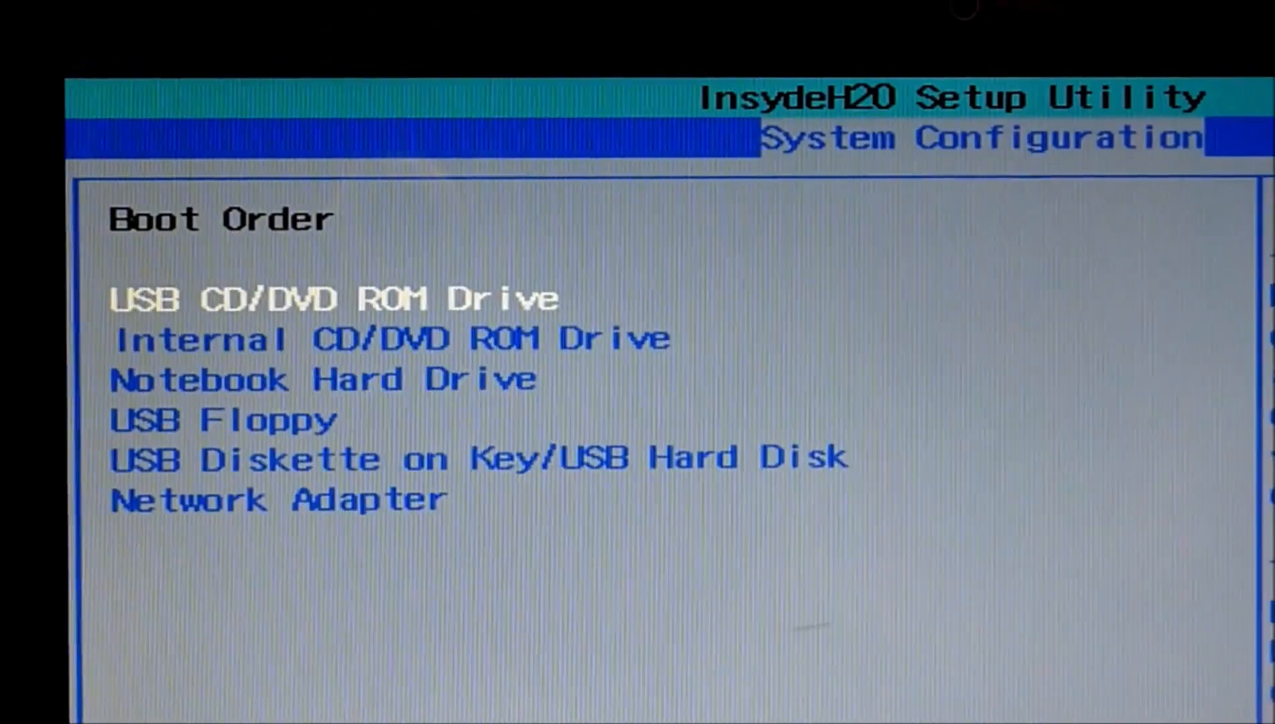
Return to Boot Options and confirm CD-ROM, Floppy and Network Adapter Boot are enabled.
{"action": "key", "text": "down"}
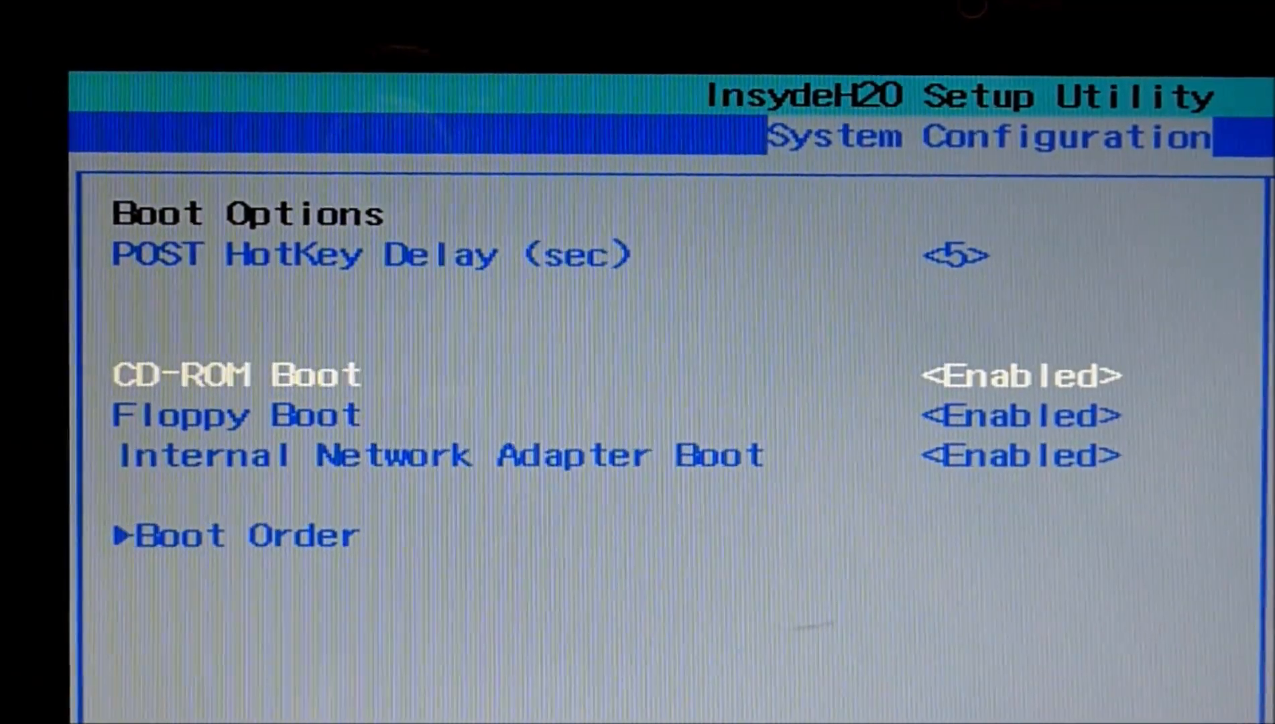
{"action": "key", "text": "Down"}
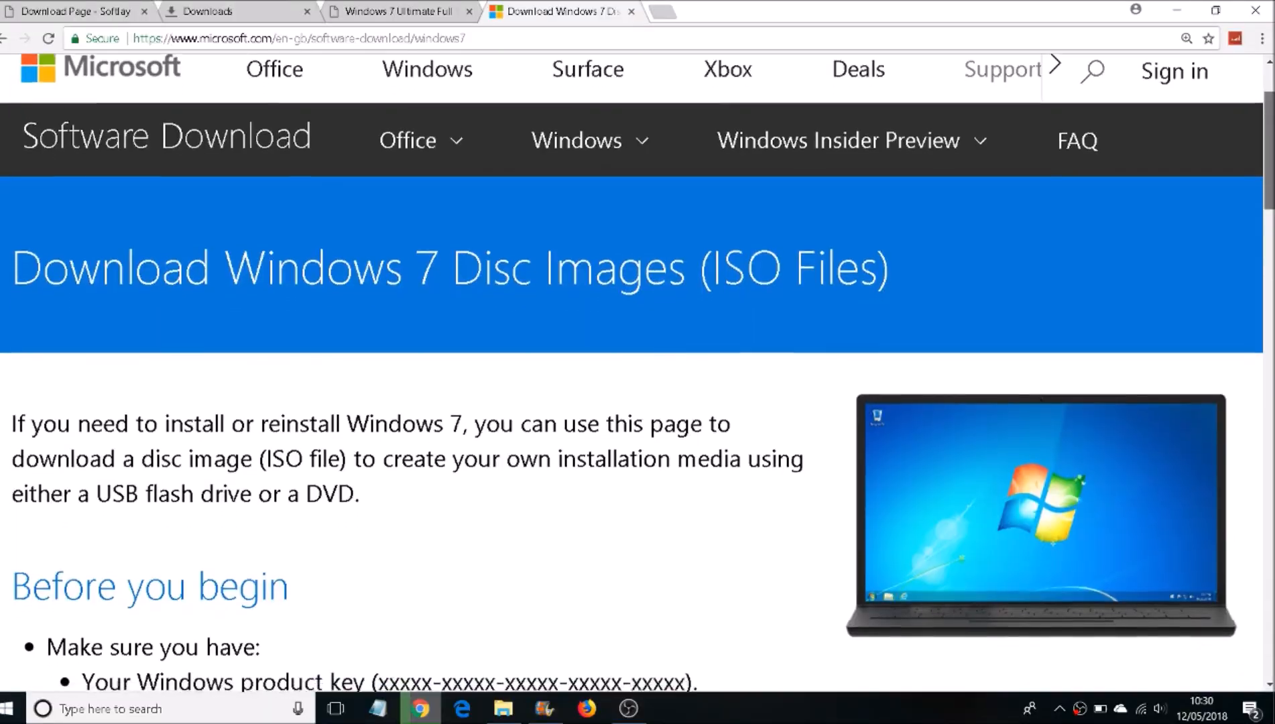
Submit the product key on the Windows 7 ISO download page for verification.
{"action": "scroll", "scroll_direction": "down", "scroll_amount": 3}
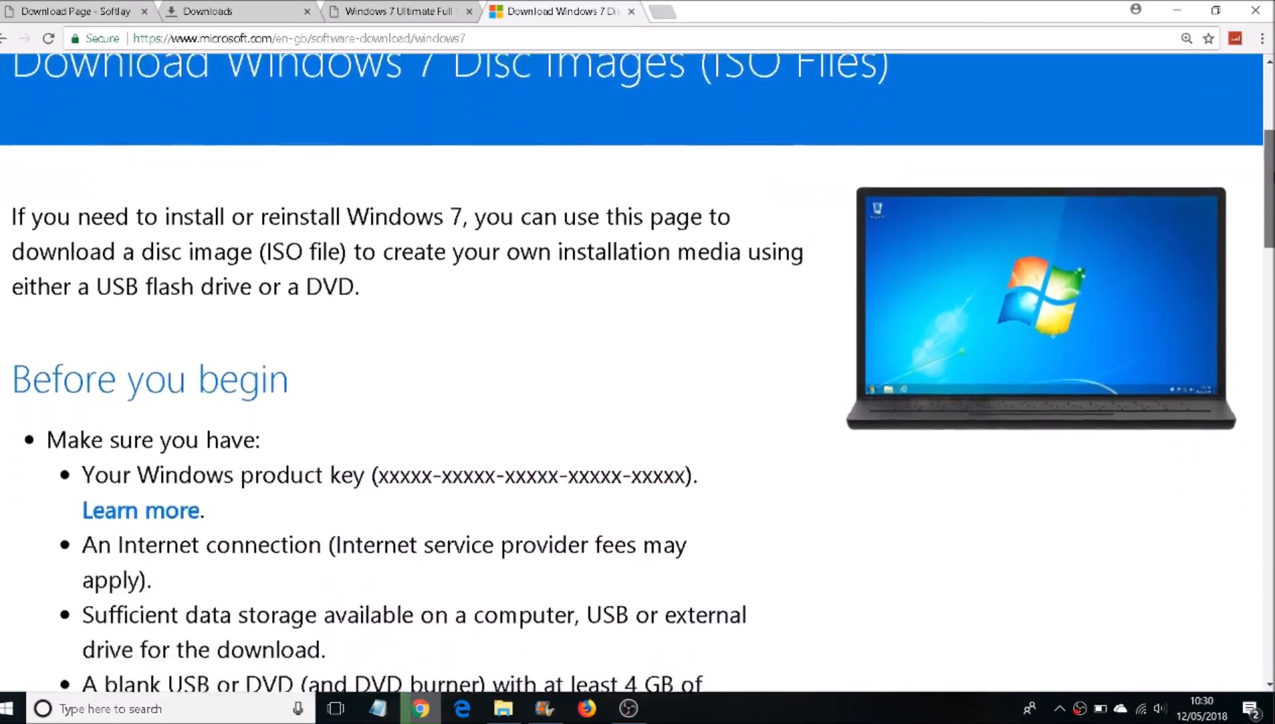
{"action": "scroll", "scroll_direction": "down", "scroll_amount": 3}
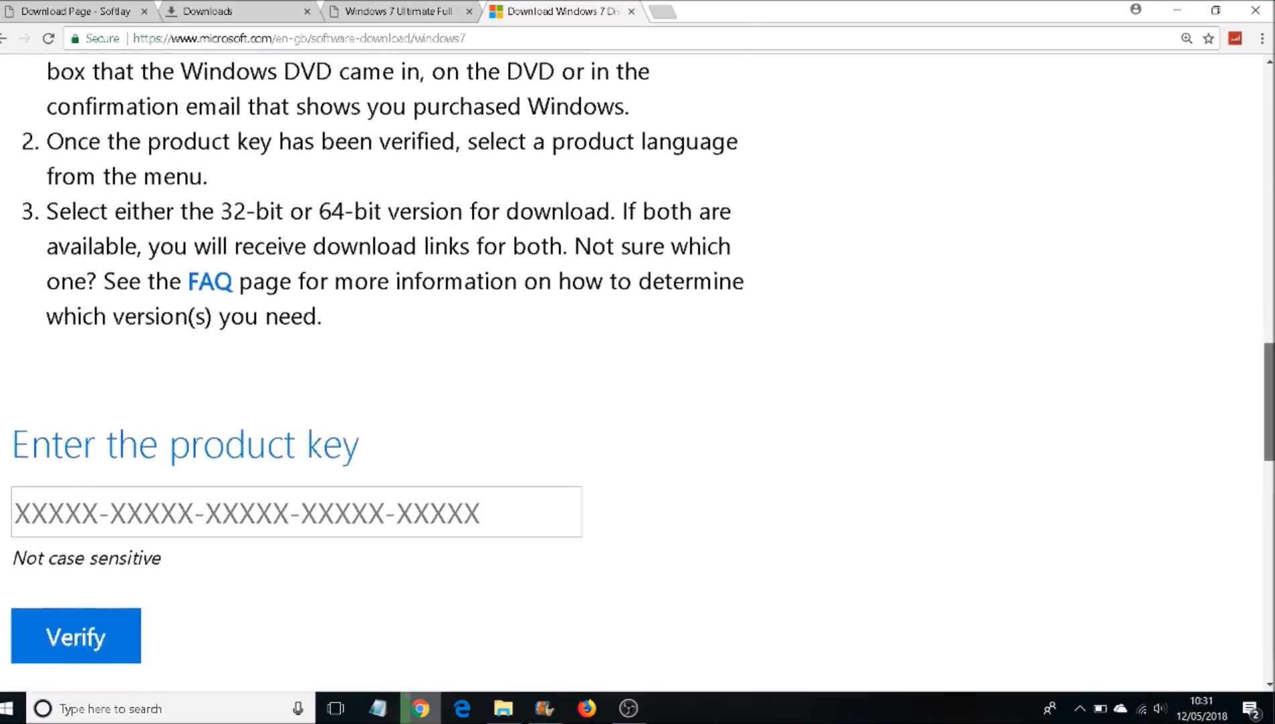
{"action": "scroll", "scroll_direction": "down", "scroll_amount": 3}
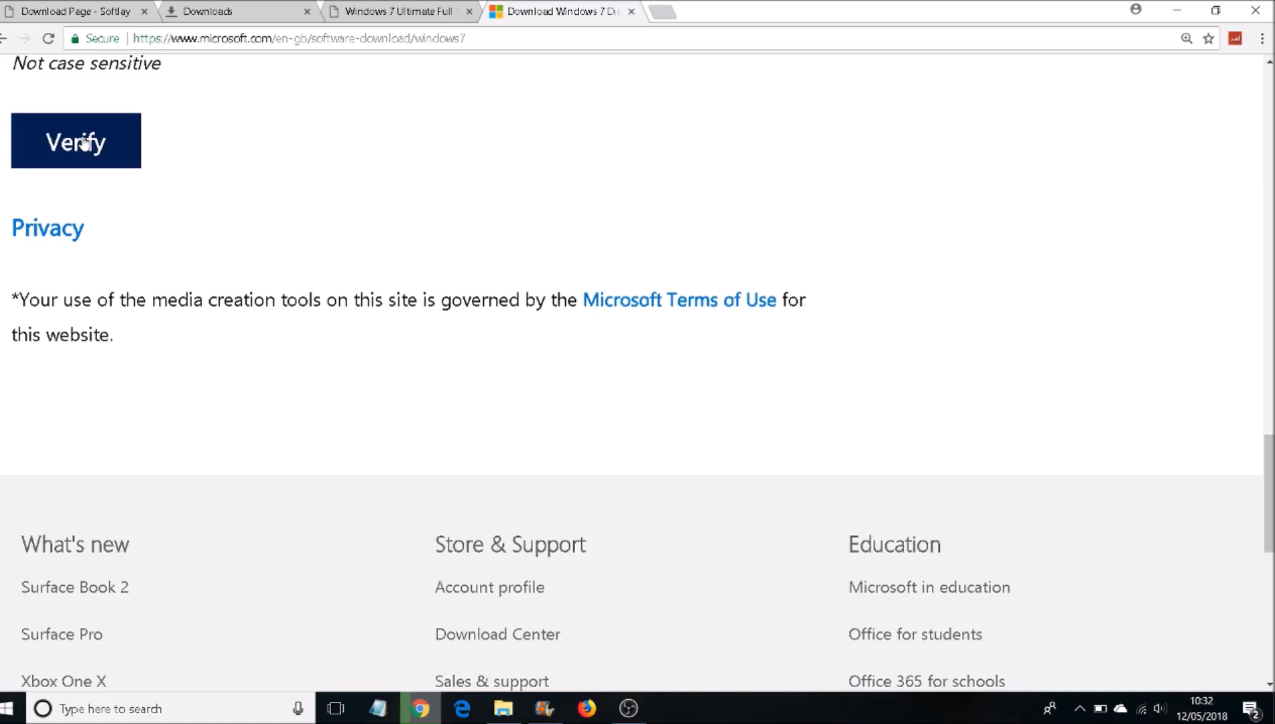
{"action": "left_click", "coordinate": [75, 140]}
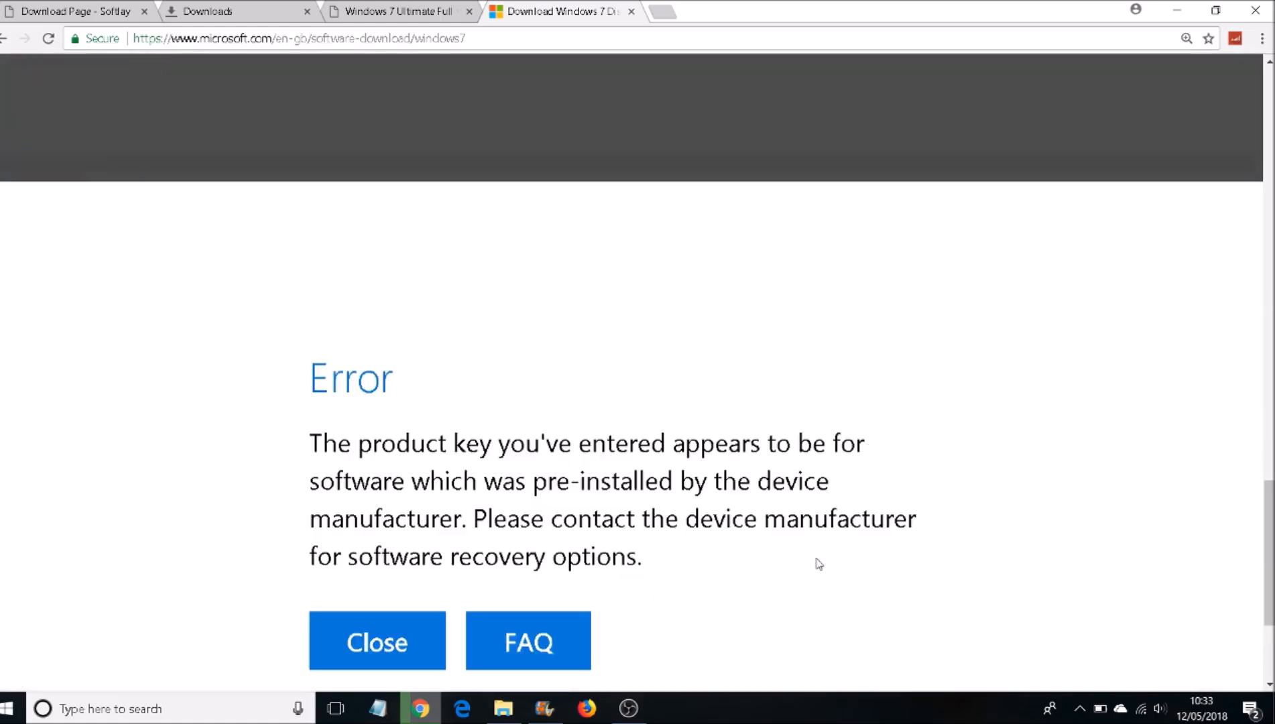